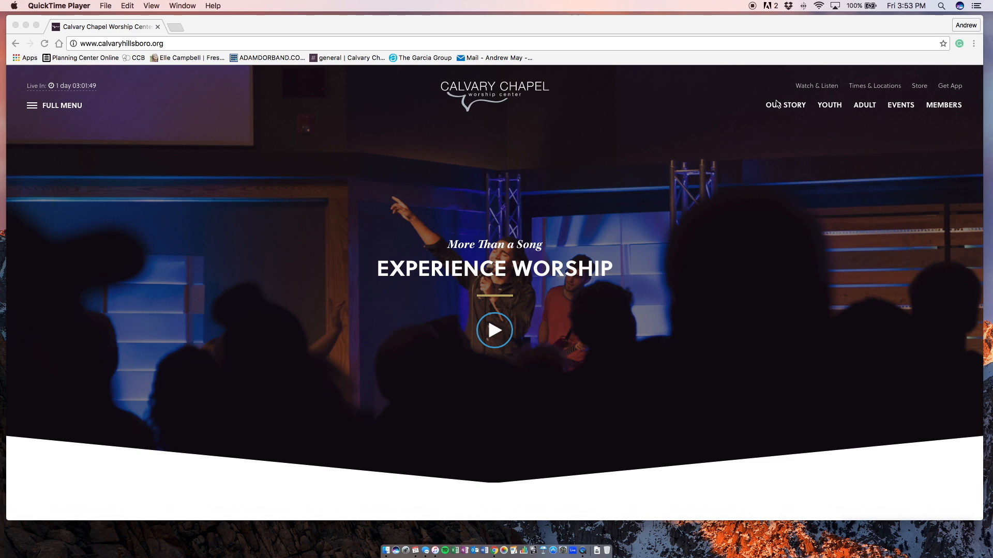
# Step: Go to the Members page from the Calvary Chapel site navigation
pyautogui.click(943, 105)
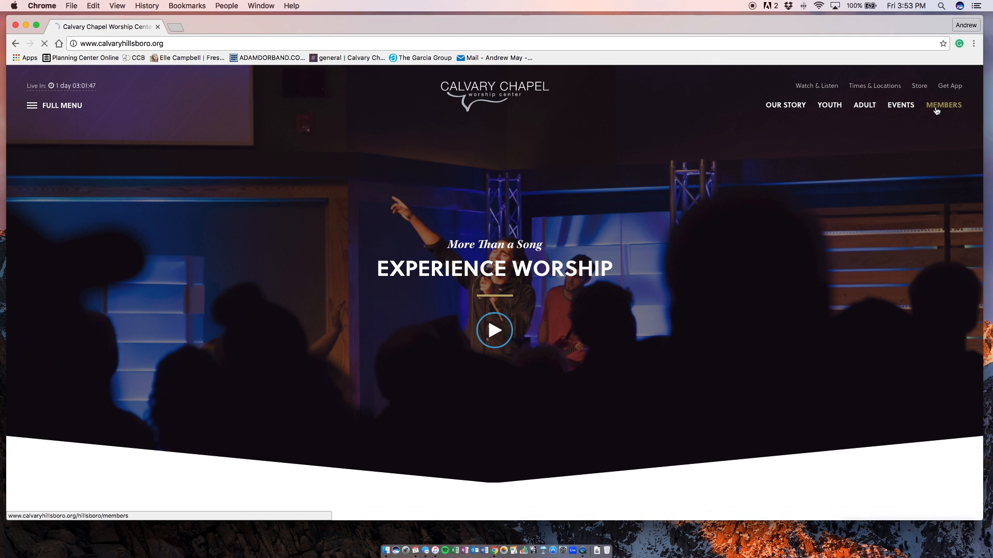
pyautogui.click(943, 106)
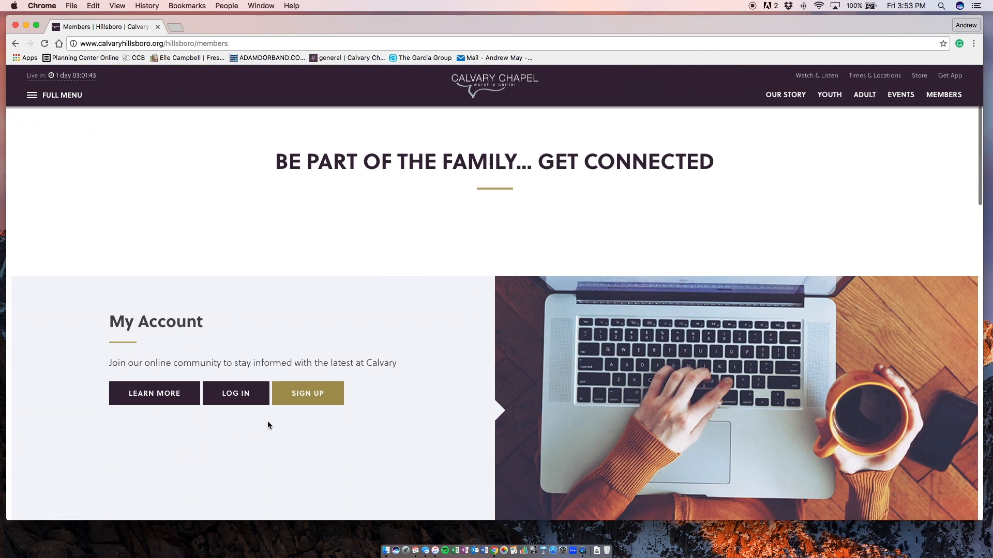
# Step: Reach the community login page and submit the entered username and password
pyautogui.click(236, 393)
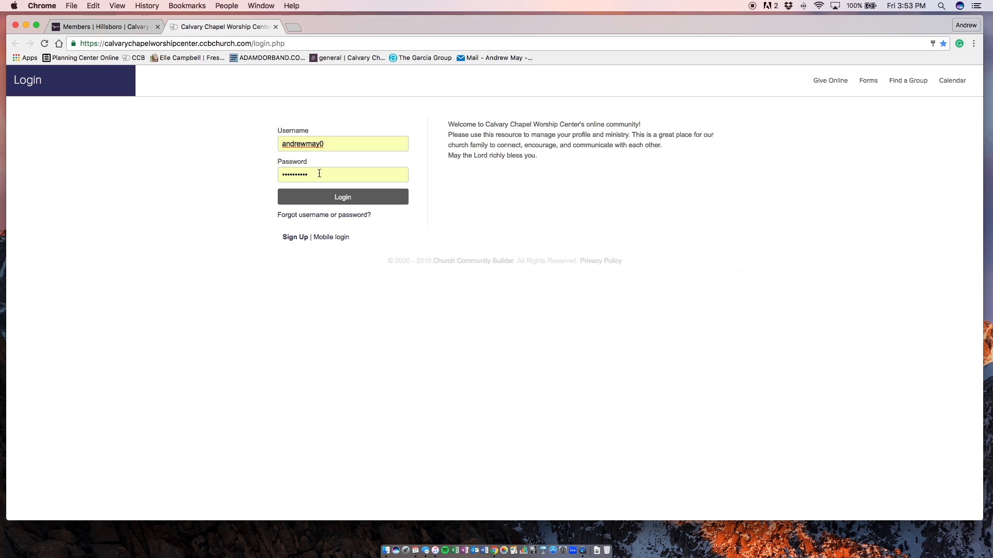
pyautogui.click(342, 197)
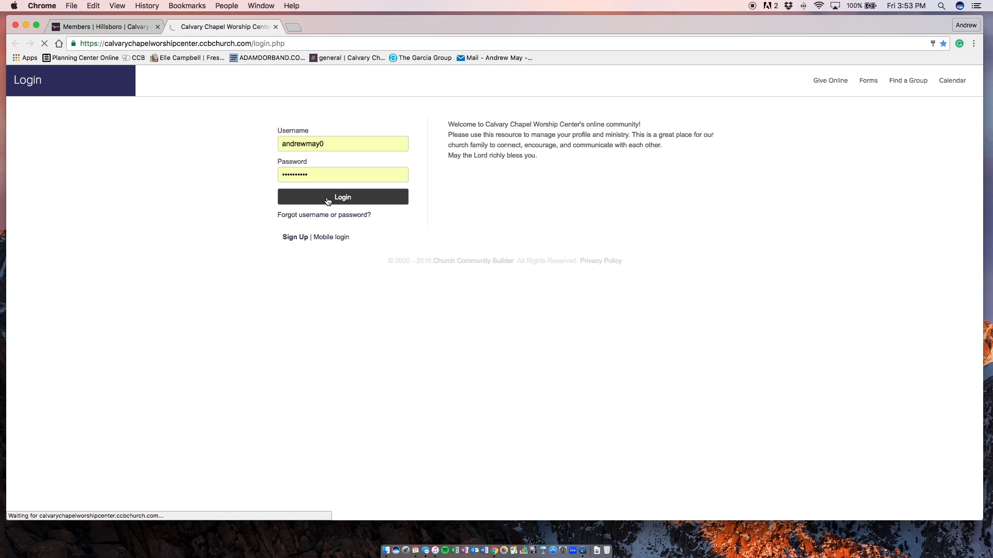
# Step: From the welcome dashboard's My Groups, enter the Anchor Middle School Leadership group
pyautogui.click(342, 197)
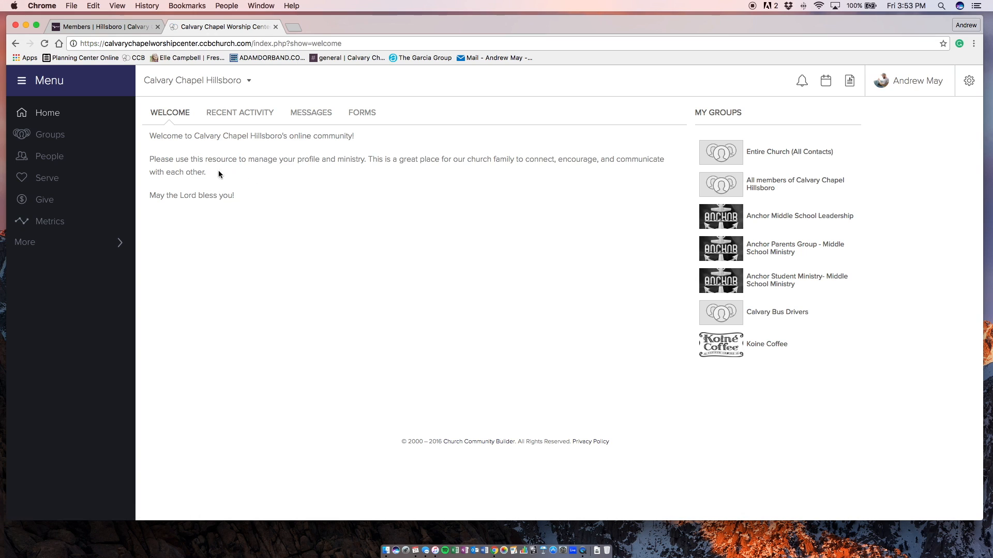
pyautogui.moveTo(692, 214)
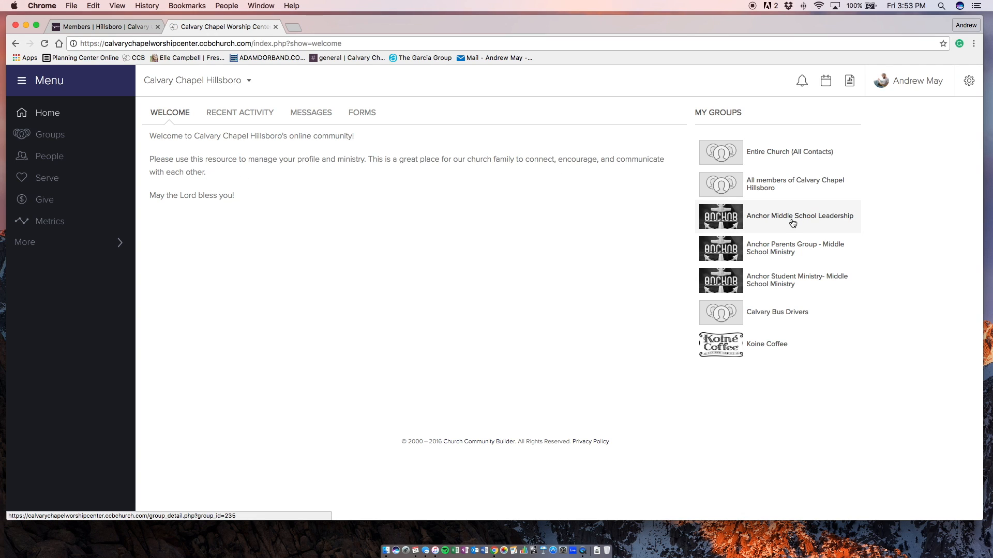
pyautogui.click(799, 215)
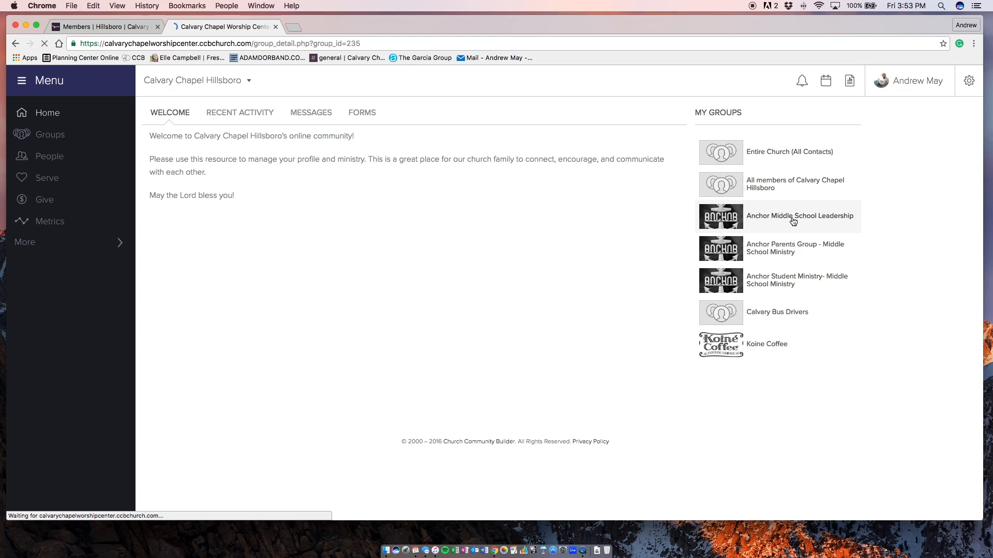
# Step: Tour the group's Info, Messages and Calendar pages, returning to Info
pyautogui.click(799, 215)
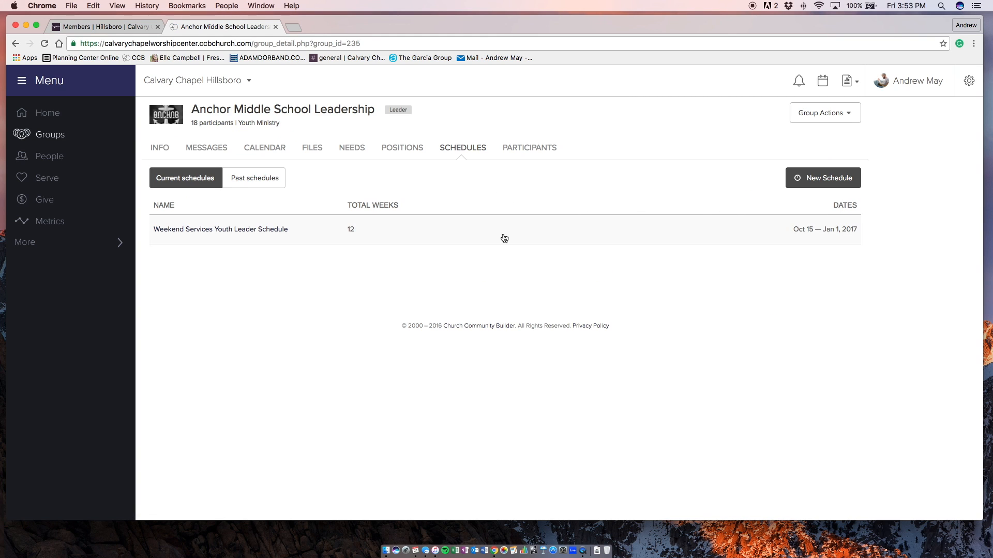
pyautogui.click(159, 148)
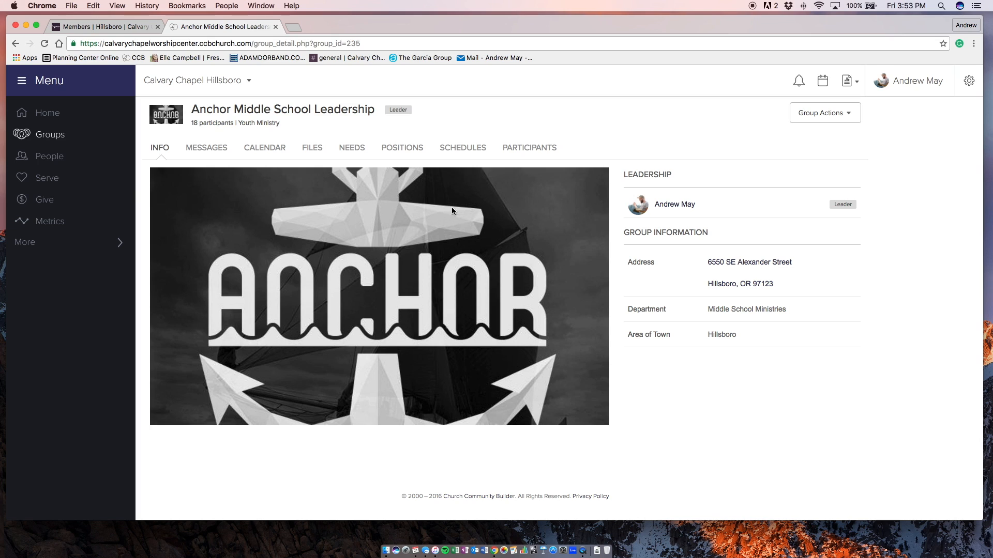
pyautogui.moveTo(214, 168)
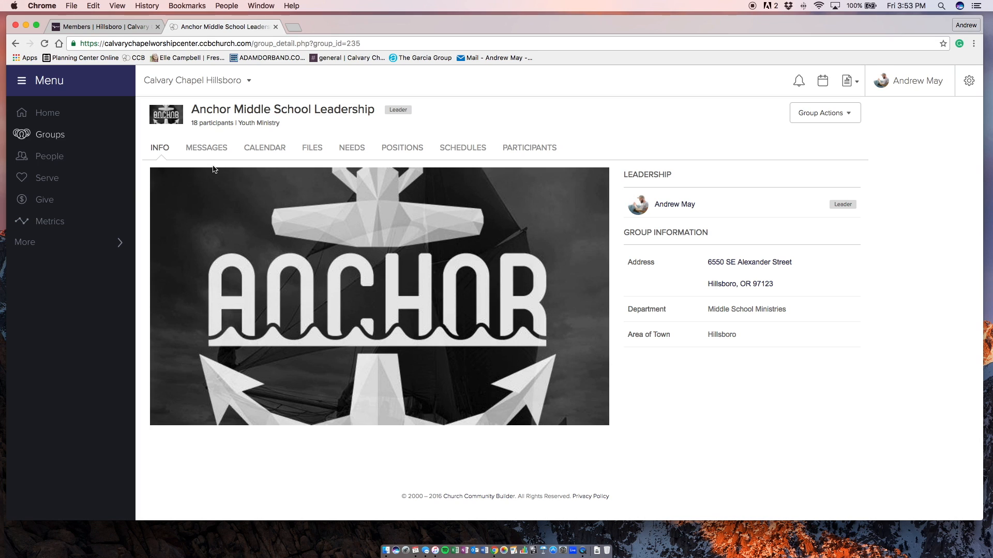
pyautogui.click(206, 148)
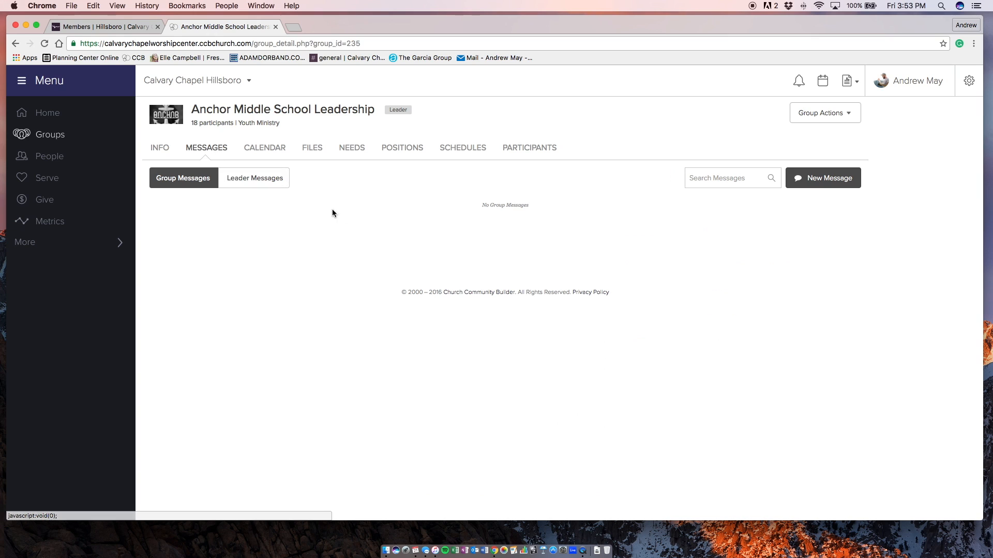
pyautogui.moveTo(225, 154)
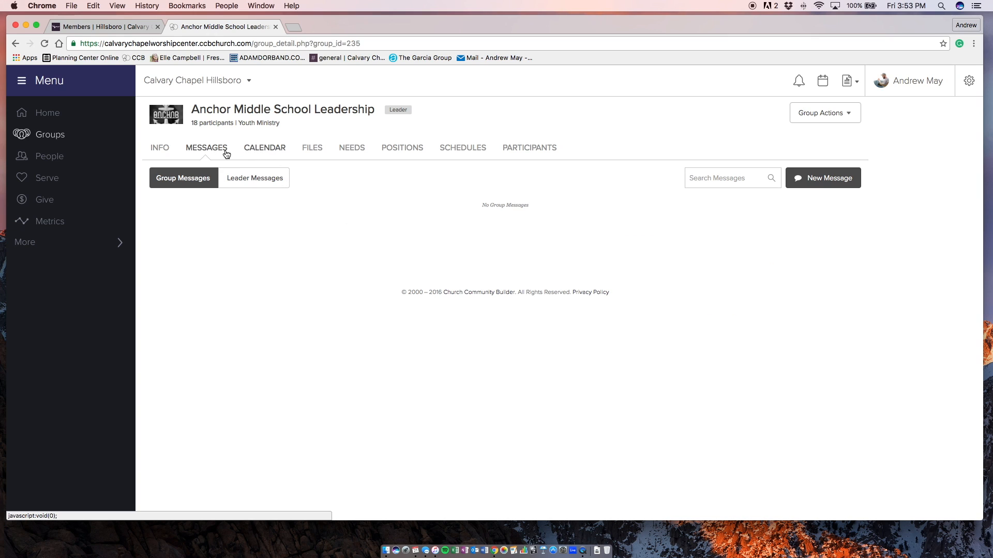
pyautogui.moveTo(249, 152)
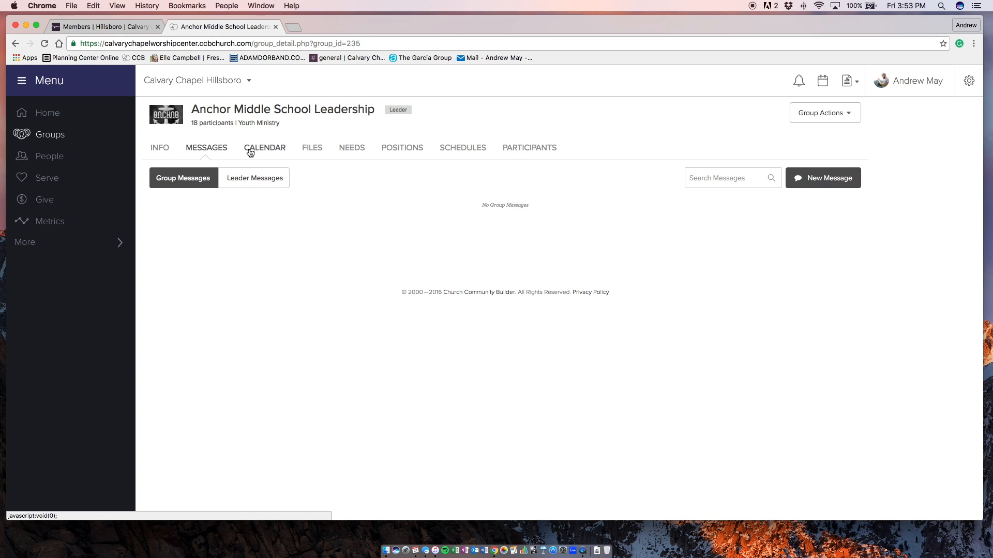
pyautogui.click(264, 148)
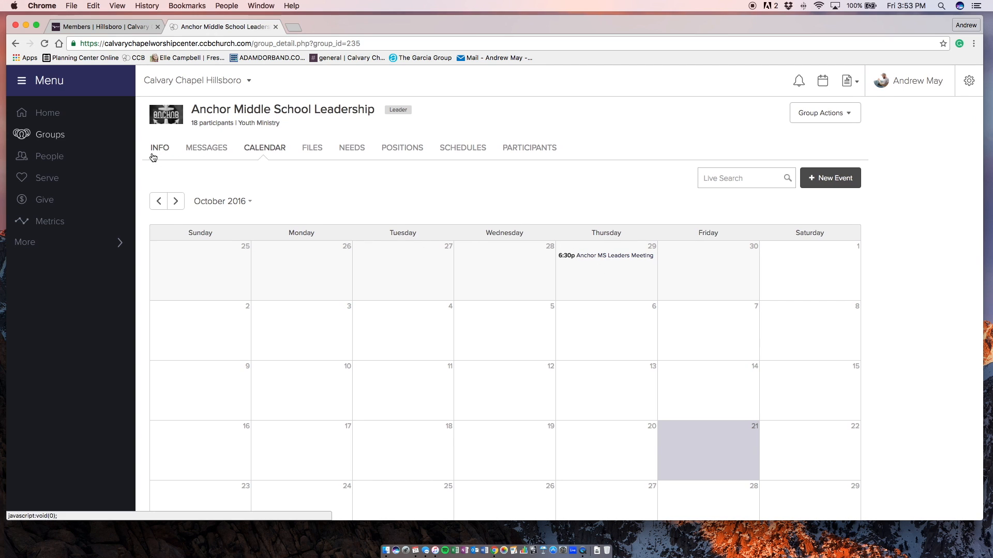
pyautogui.click(159, 148)
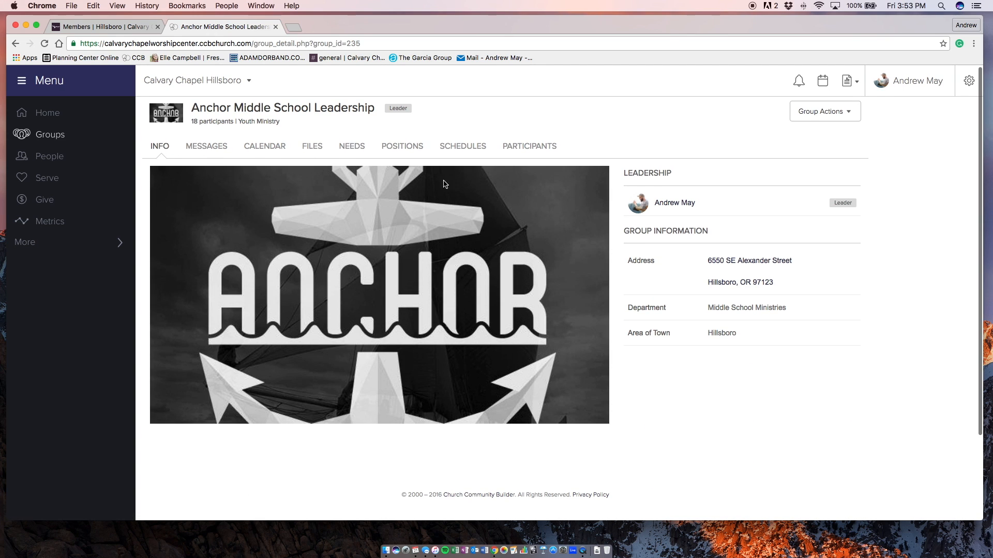
# Step: Review the group's Schedules, Positions and Calendar, ending back on Info
pyautogui.click(462, 146)
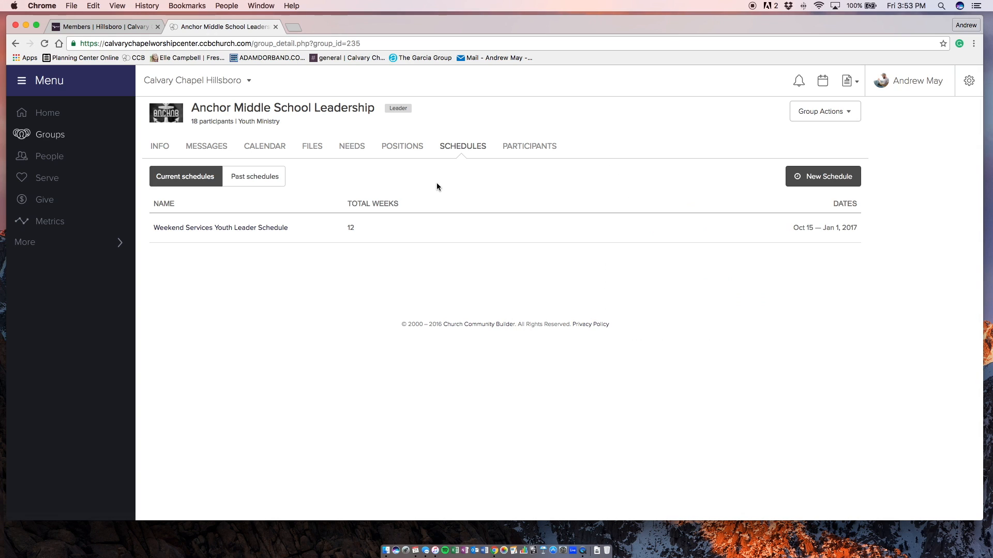
pyautogui.click(401, 145)
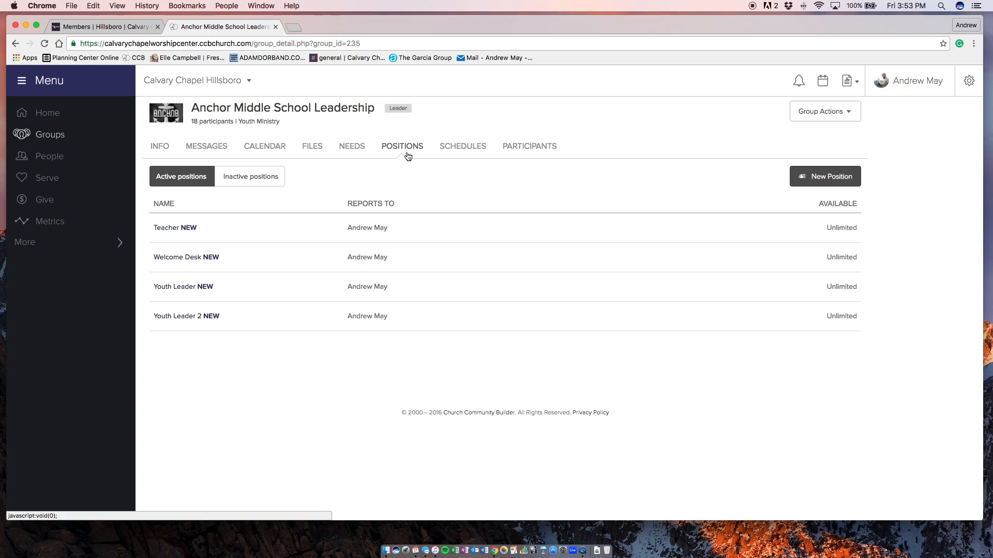
pyautogui.moveTo(490, 194)
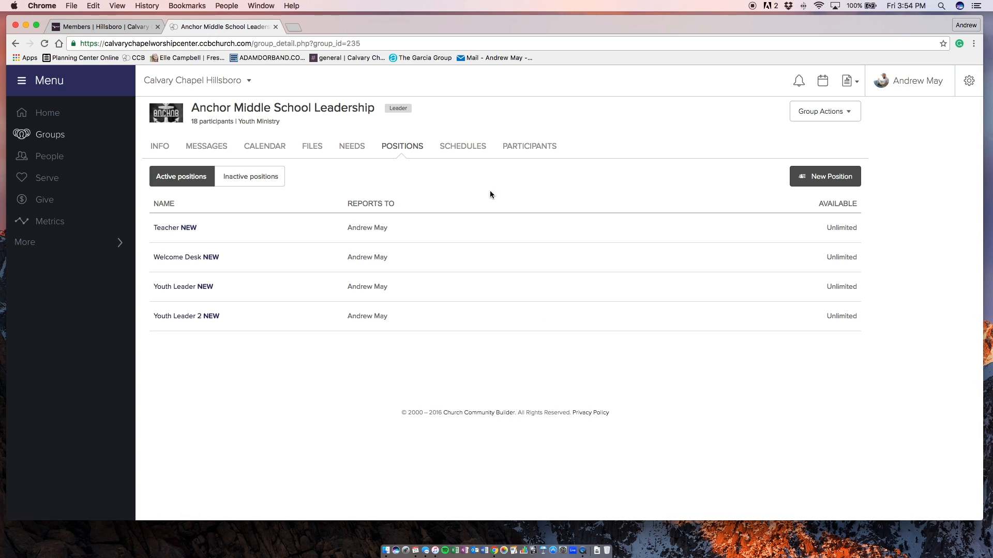
pyautogui.moveTo(524, 163)
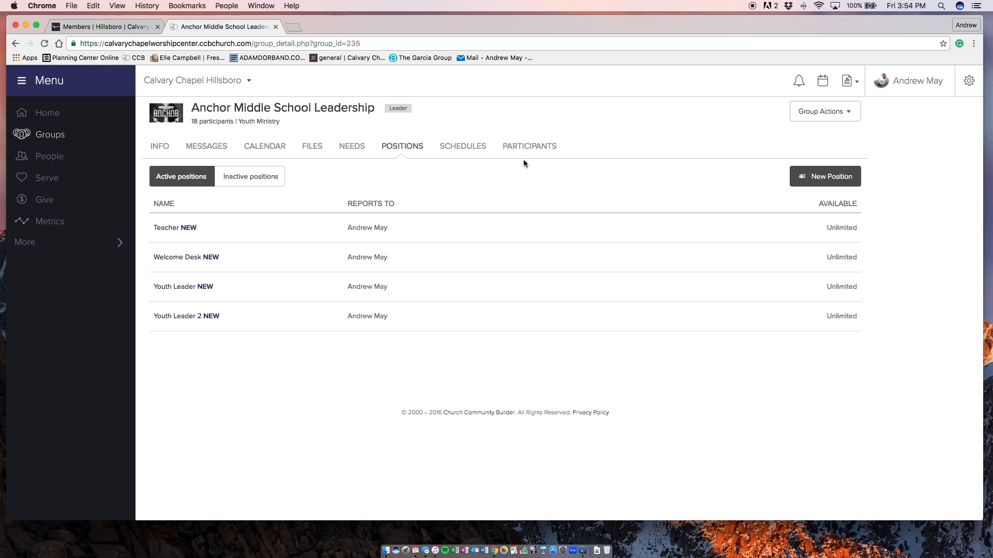
pyautogui.moveTo(405, 201)
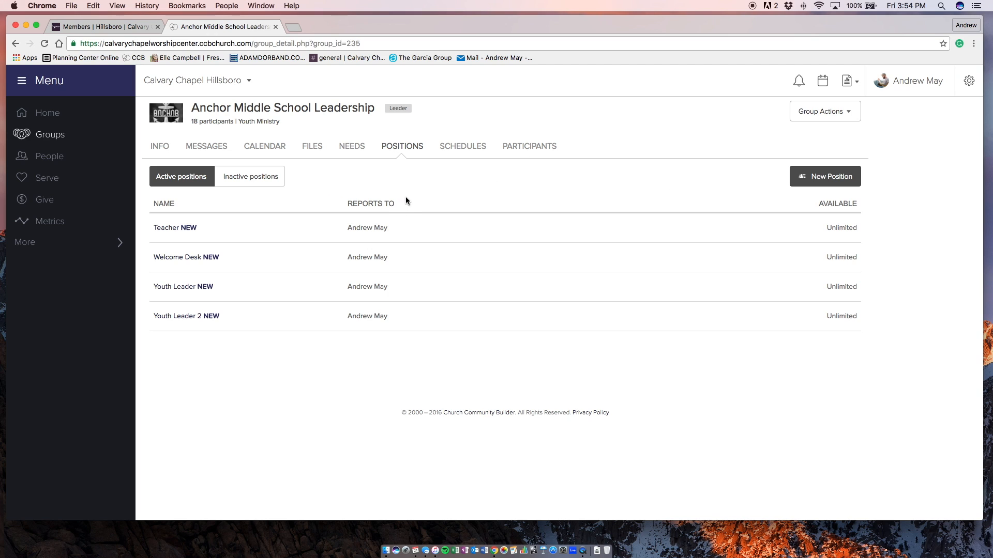
pyautogui.moveTo(284, 155)
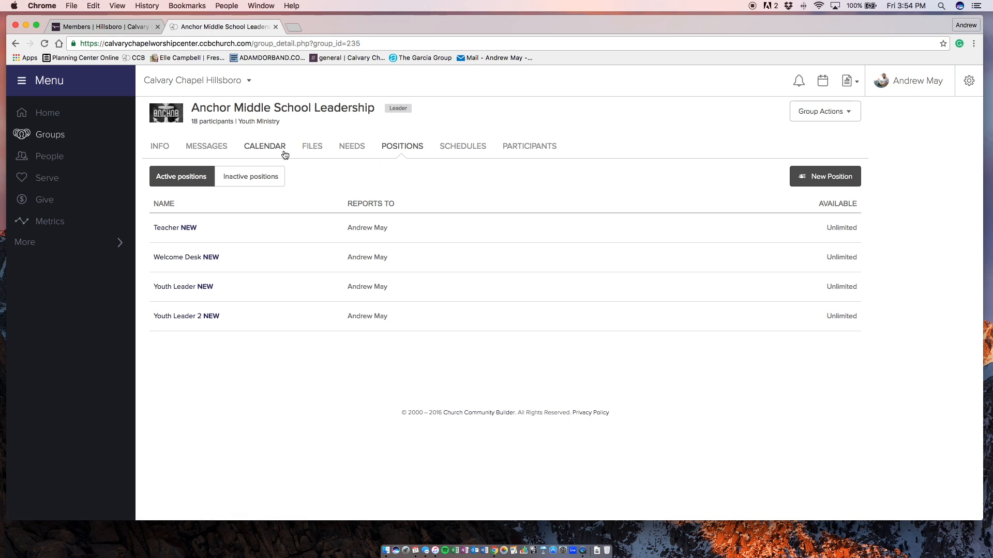
pyautogui.click(265, 145)
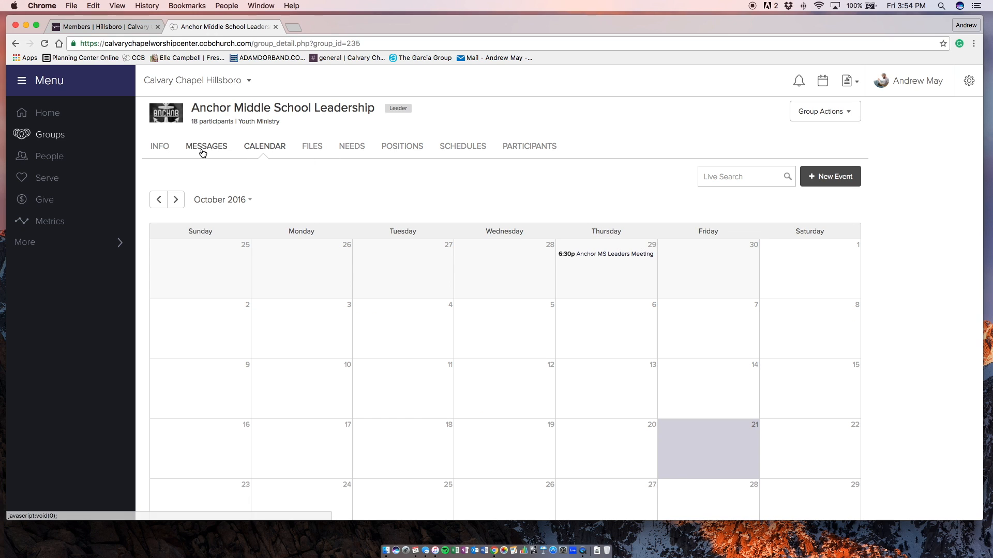
pyautogui.click(159, 146)
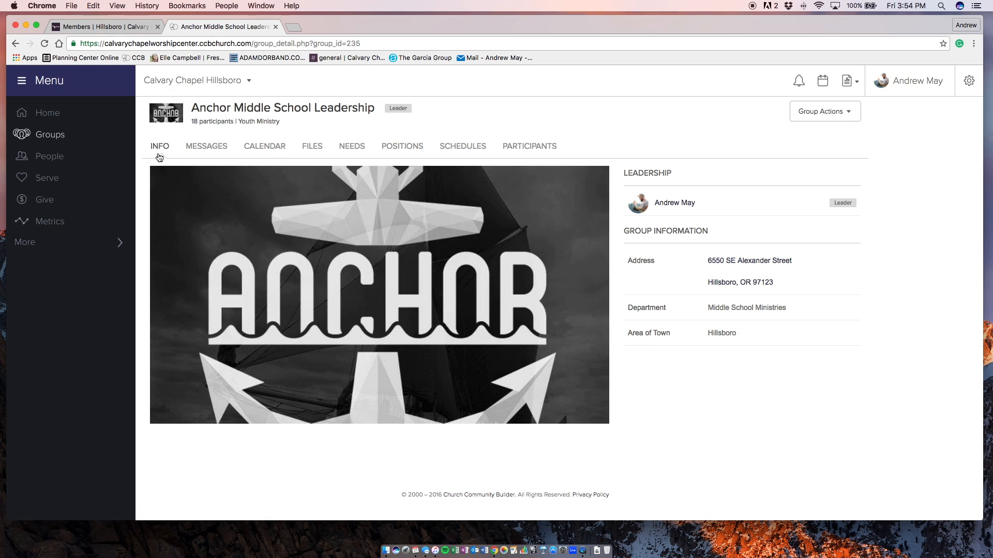
# Step: Go to the Serve area showing My Schedule with upcoming Teacher assignments
pyautogui.click(45, 176)
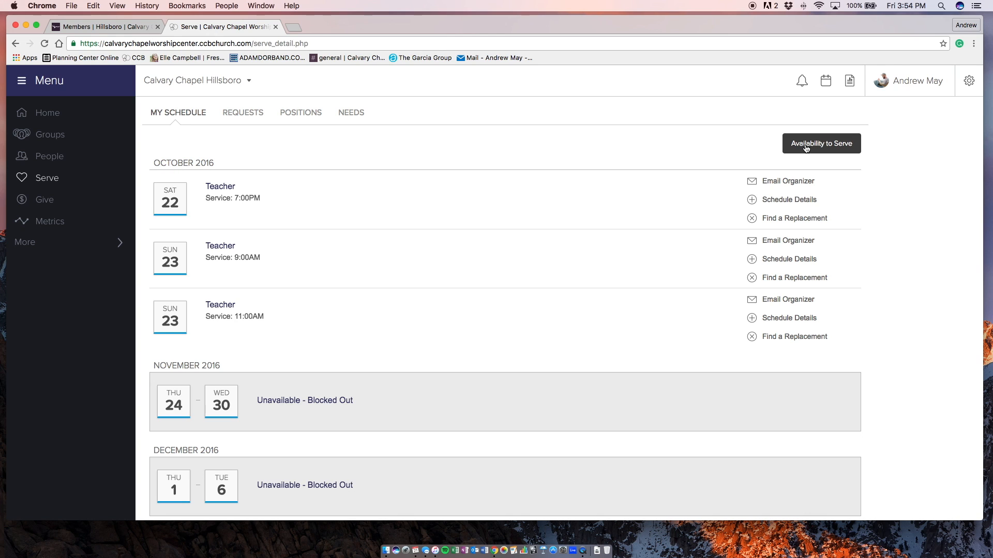
# Step: Bring up the Availability to Serve dialog with the October 2016 block-out calendar
pyautogui.click(820, 143)
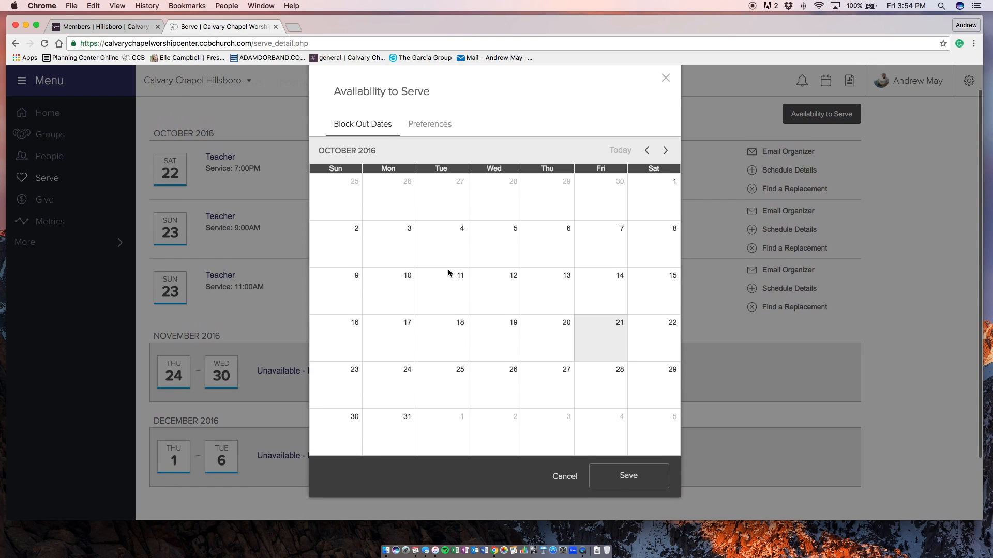
pyautogui.moveTo(597, 383)
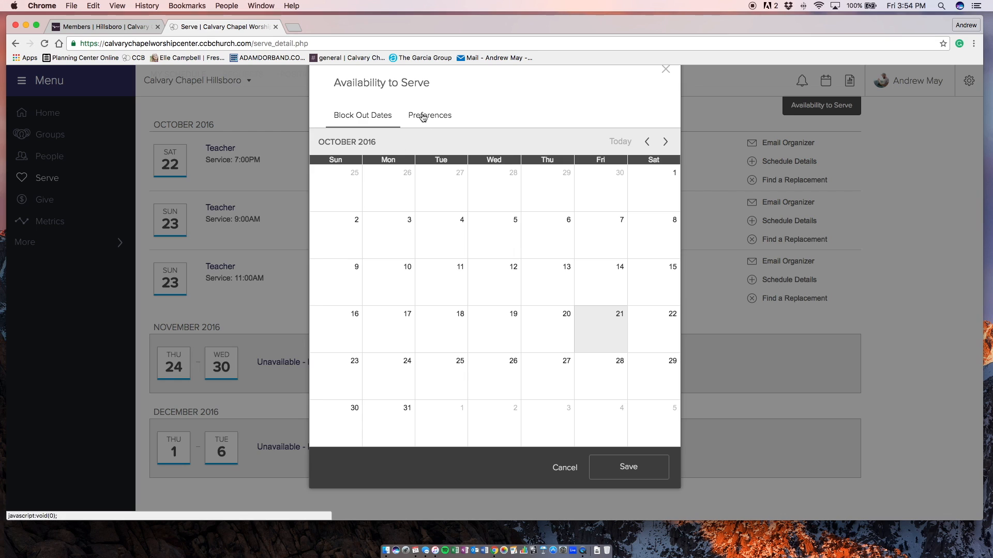
# Step: In Preferences, expand the Teacher position and set frequency to 2 weeks per month for all services
pyautogui.click(430, 114)
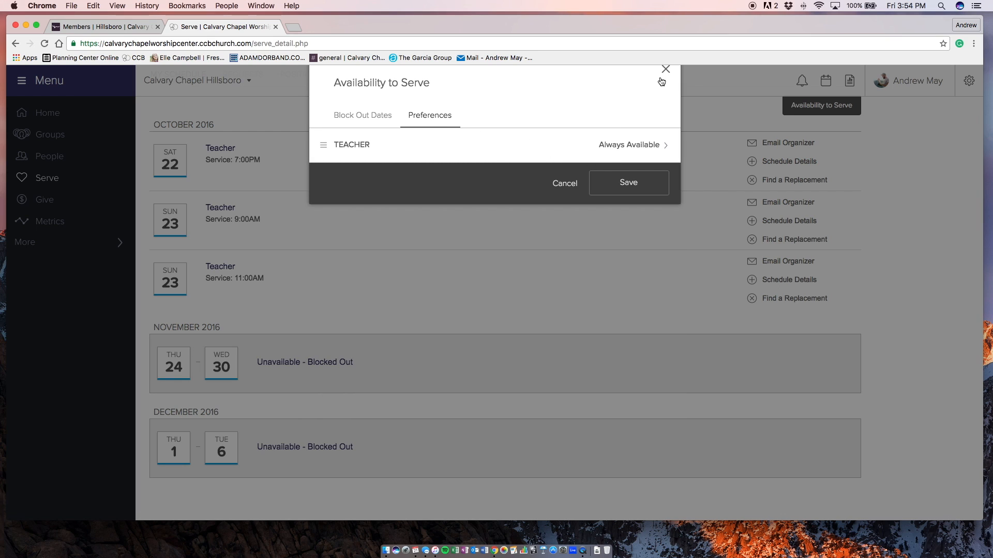
pyautogui.moveTo(599, 146)
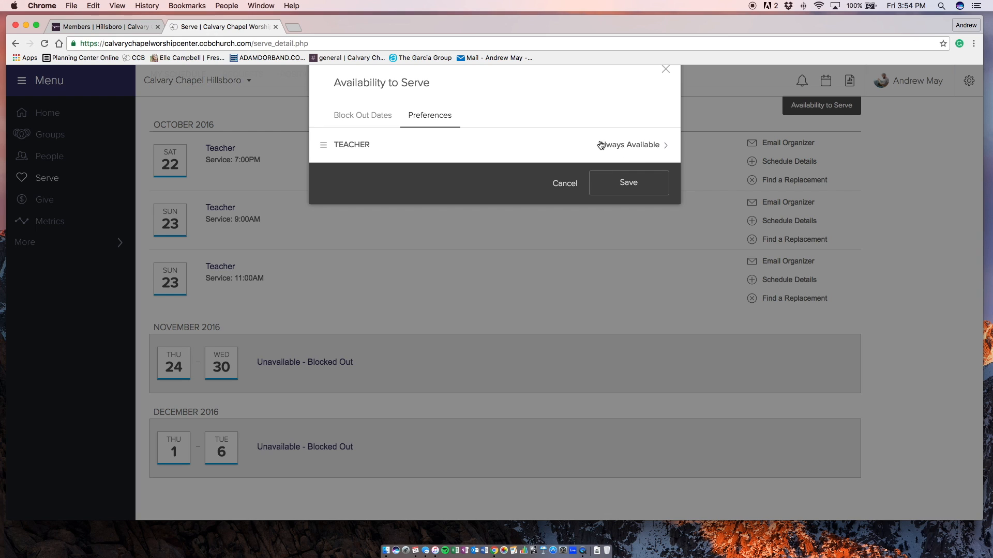
pyautogui.click(630, 145)
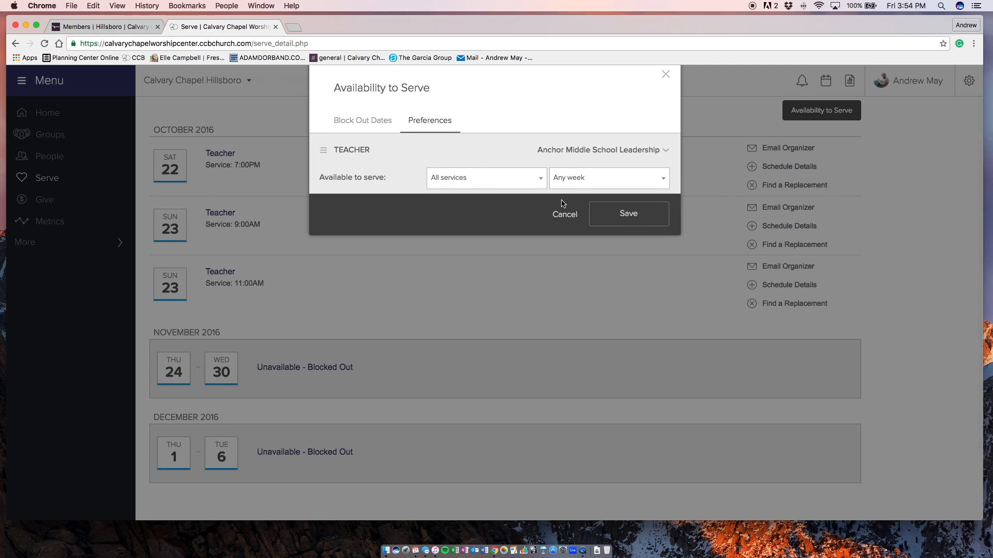
pyautogui.click(484, 178)
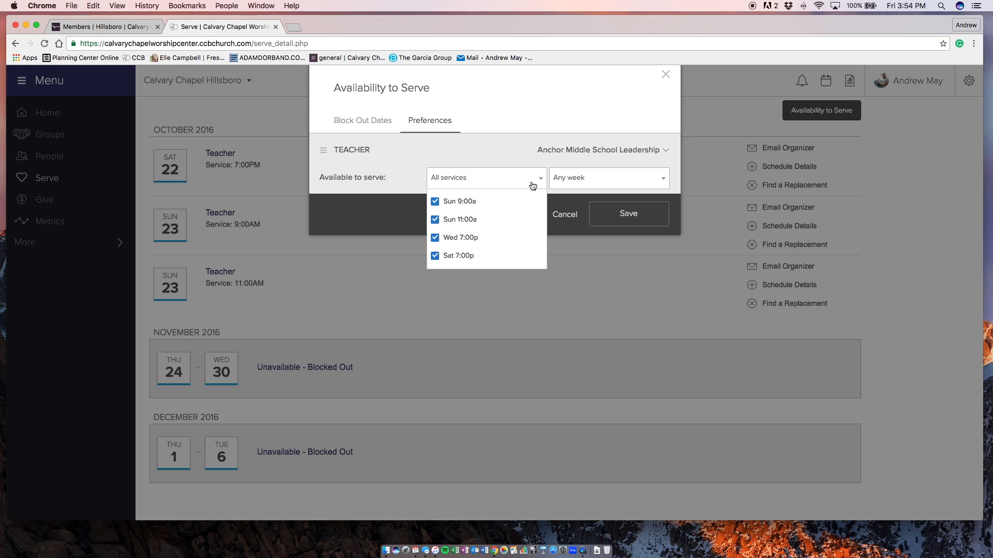
pyautogui.click(606, 178)
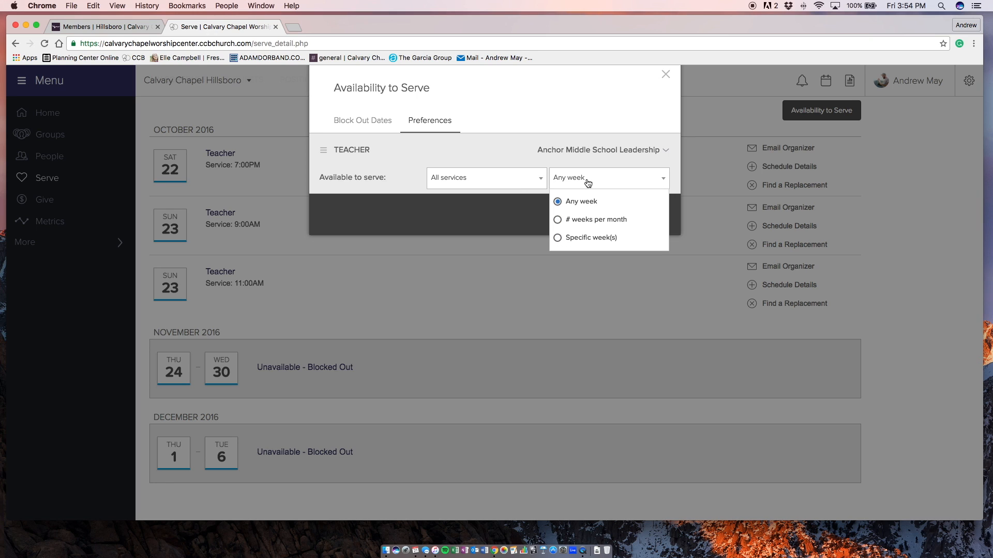
pyautogui.click(597, 219)
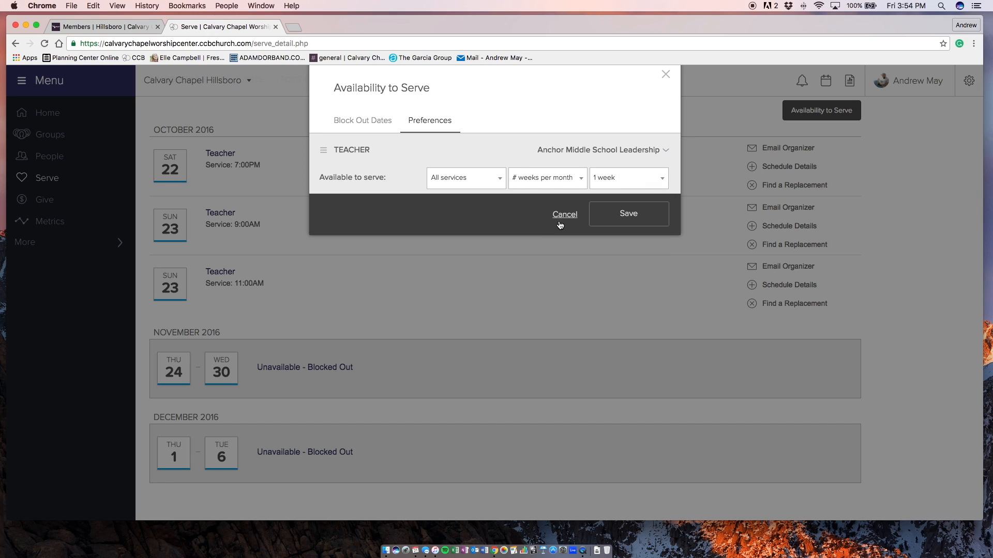
pyautogui.click(628, 177)
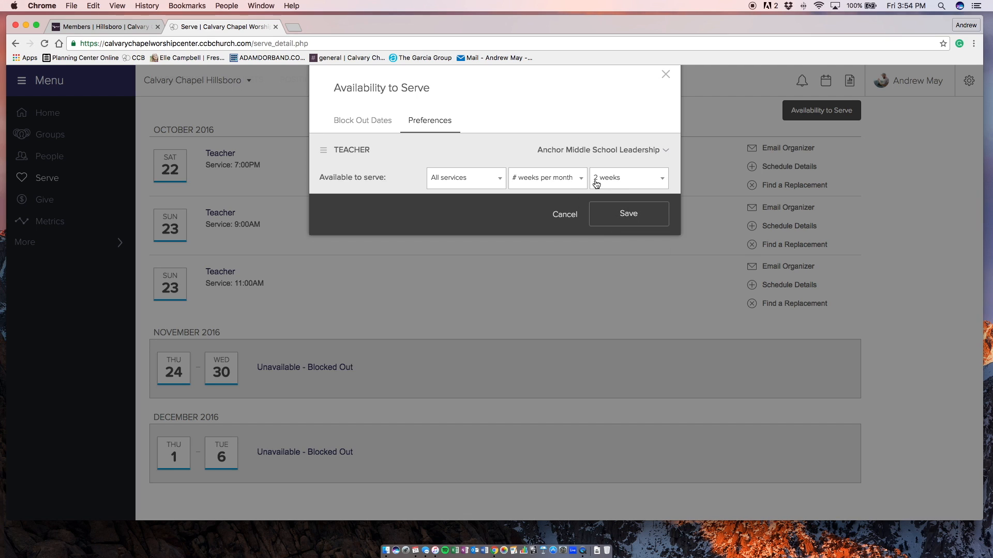
# Step: Switch Teacher availability to specific Weeks 2 and 4, then show the Block Out Dates calendar
pyautogui.click(546, 178)
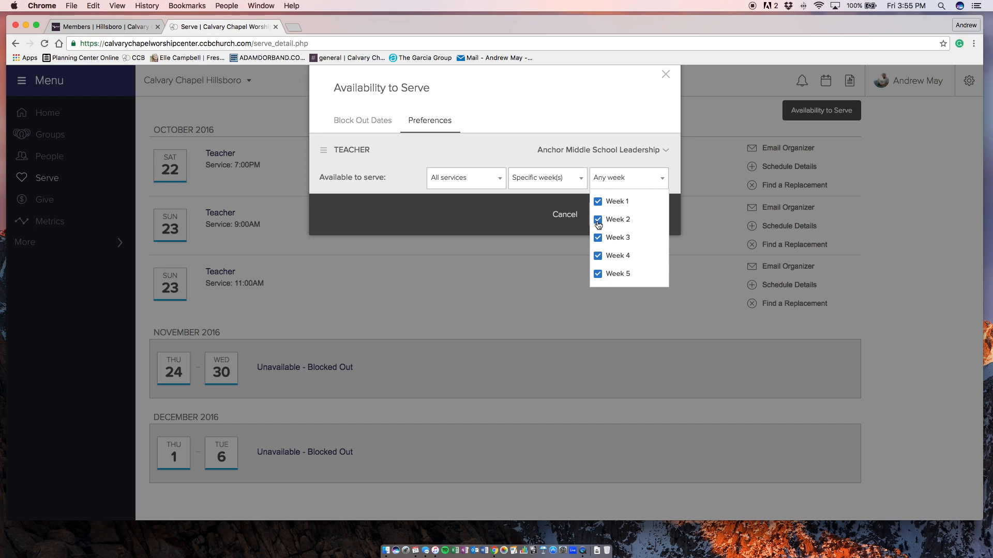
pyautogui.click(596, 219)
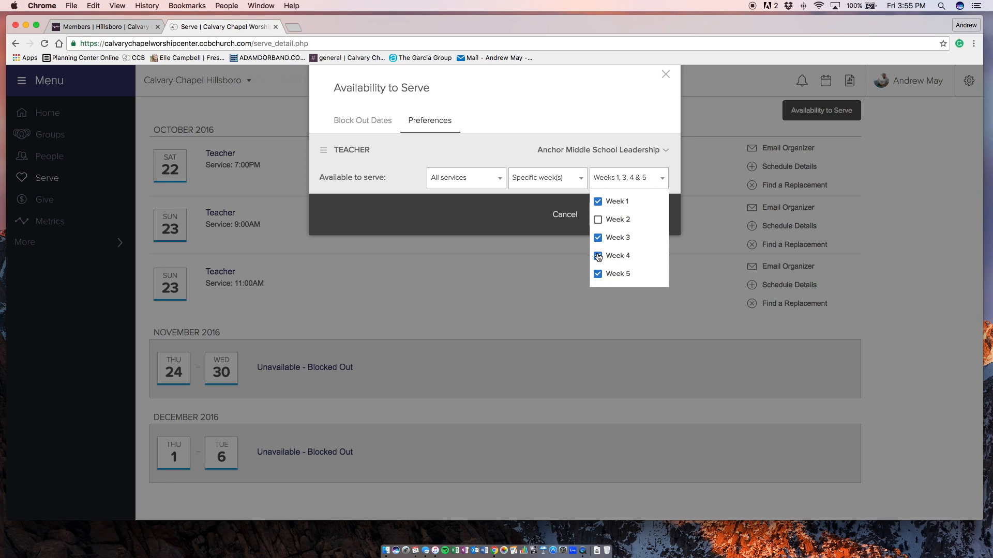
pyautogui.click(597, 255)
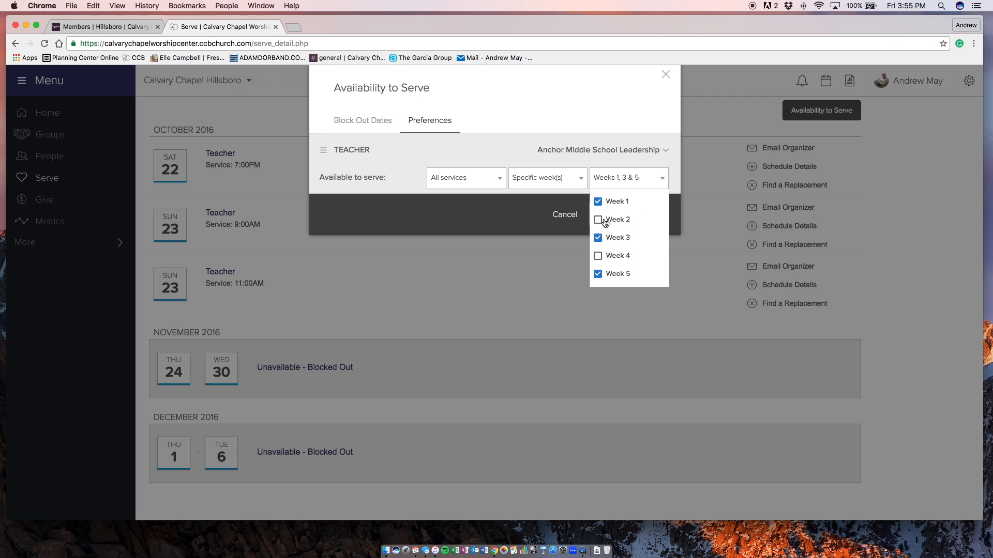
pyautogui.click(597, 219)
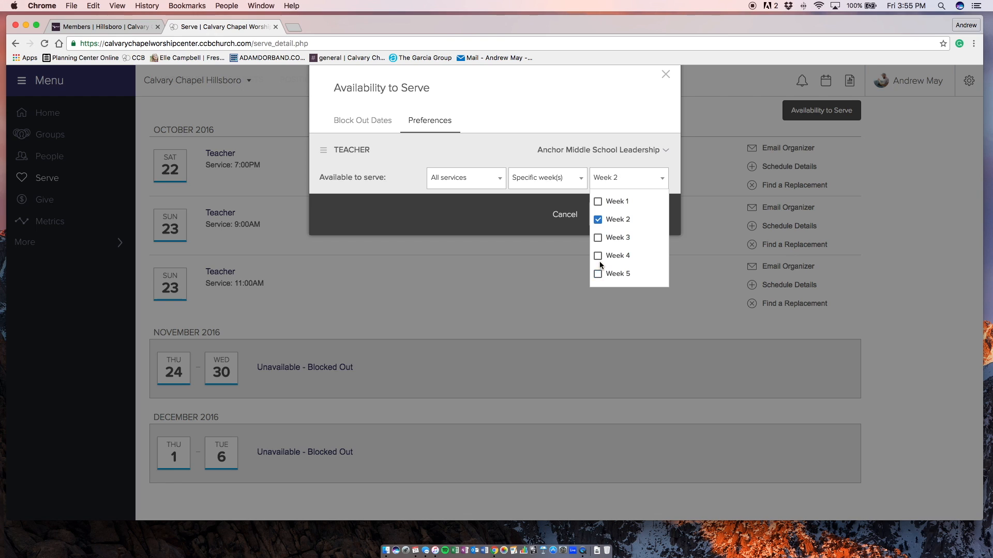
pyautogui.click(597, 255)
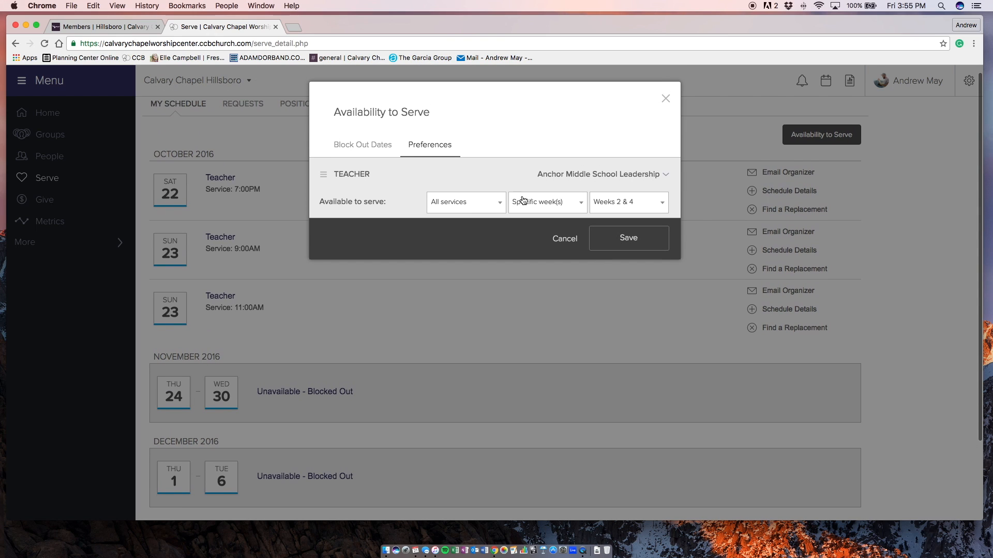
pyautogui.moveTo(553, 207)
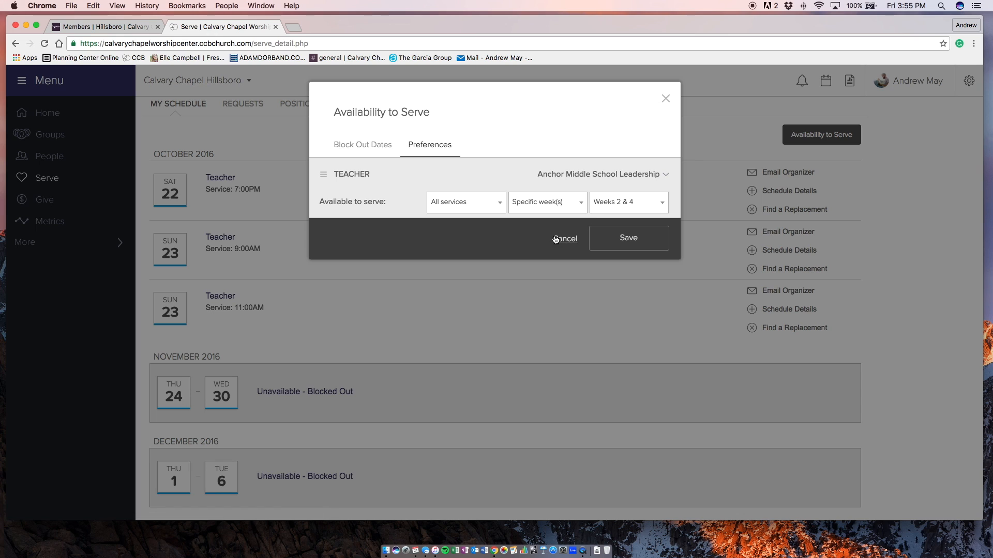
pyautogui.click(361, 145)
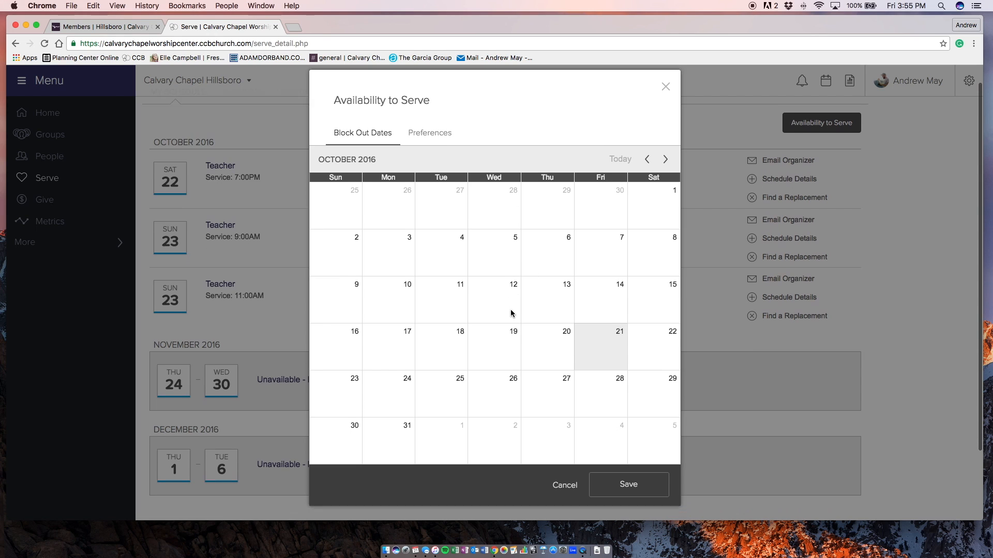
# Step: View November 2016 block-outs, save the availability settings, and check the Positions tab
pyautogui.click(665, 159)
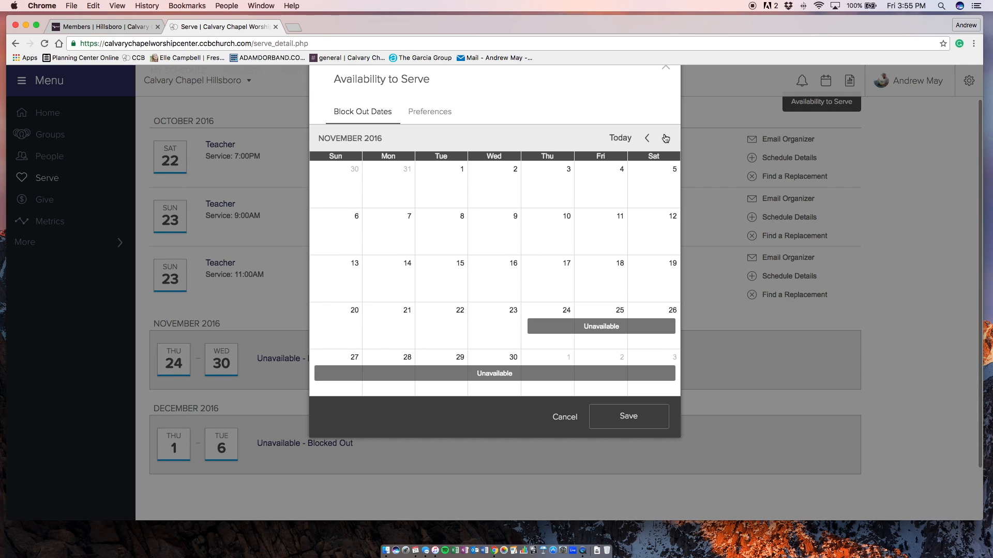
pyautogui.moveTo(530, 377)
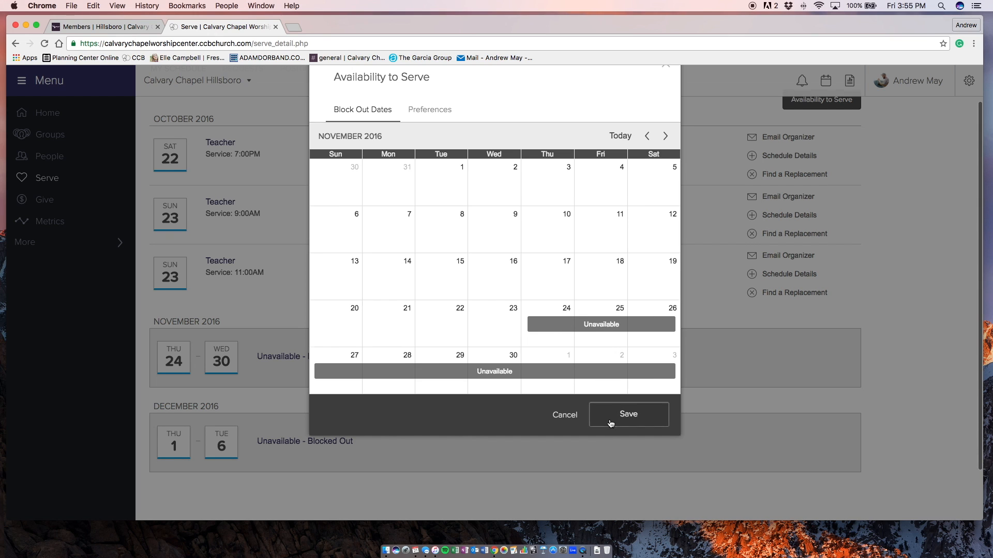
pyautogui.click(628, 413)
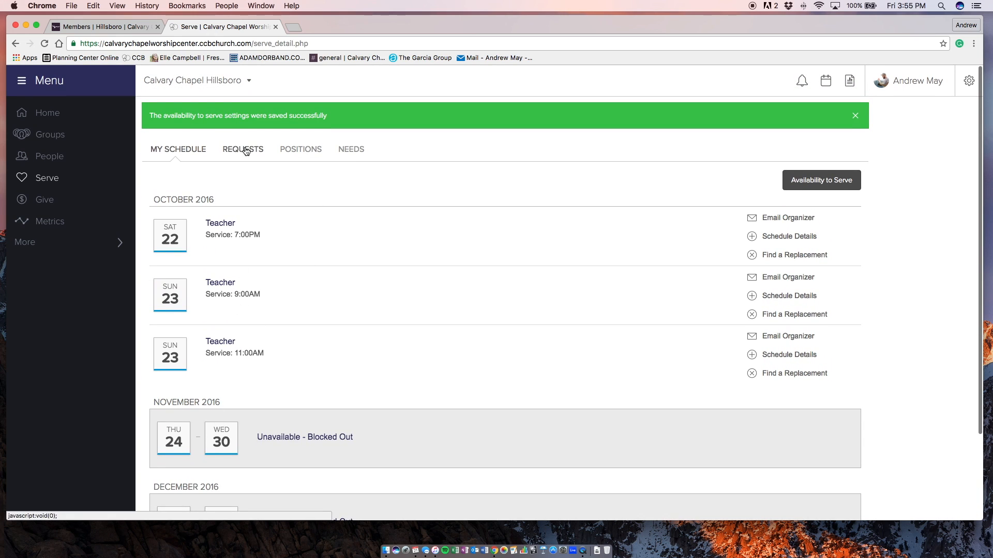
pyautogui.click(300, 149)
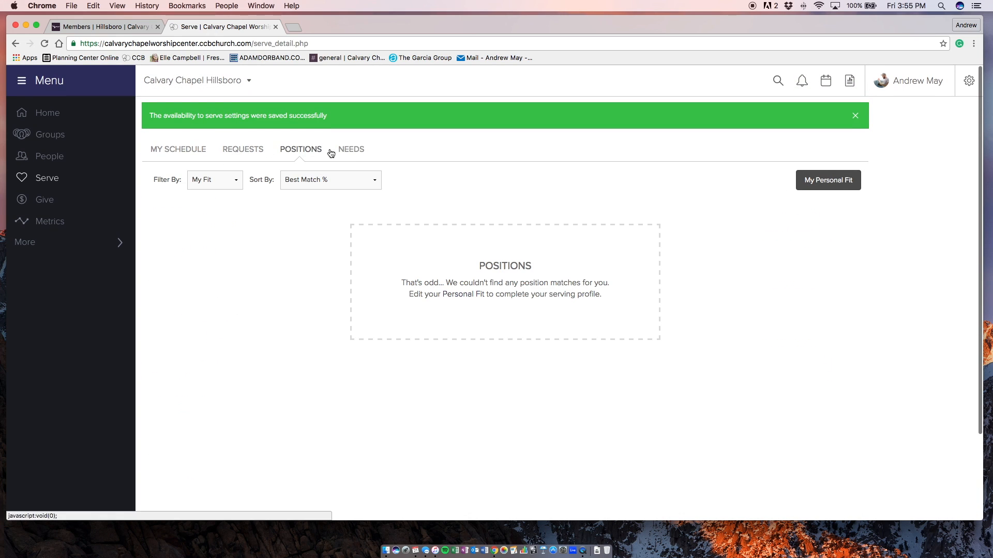
# Step: Return to My Schedule and open Schedule Details for the Sun Oct 23 11:00AM Teacher service
pyautogui.click(178, 149)
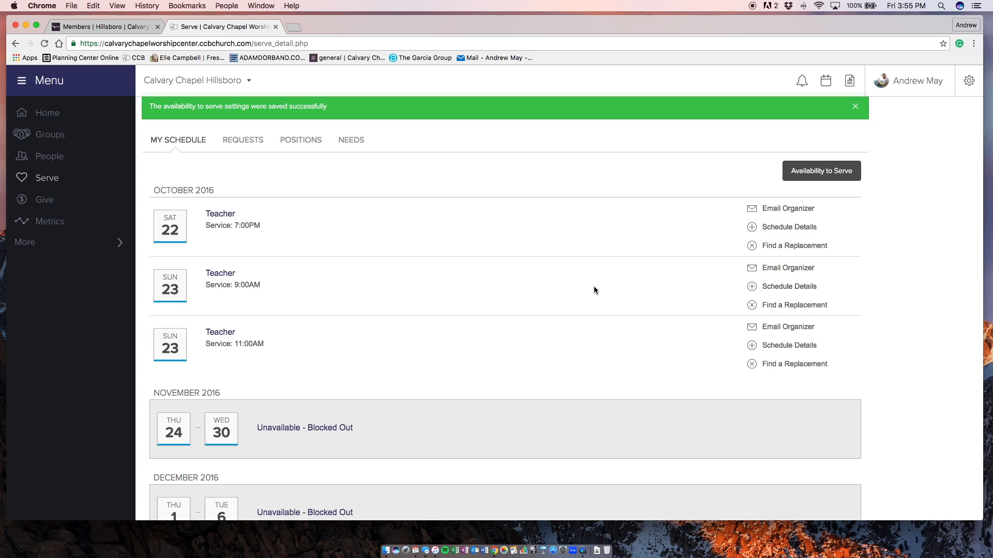
pyautogui.moveTo(630, 257)
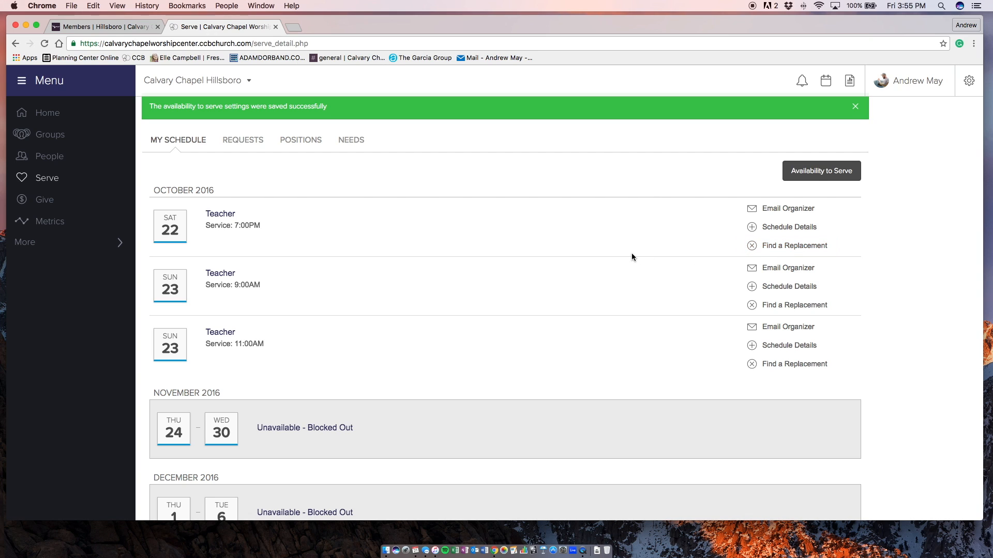
pyautogui.moveTo(801, 247)
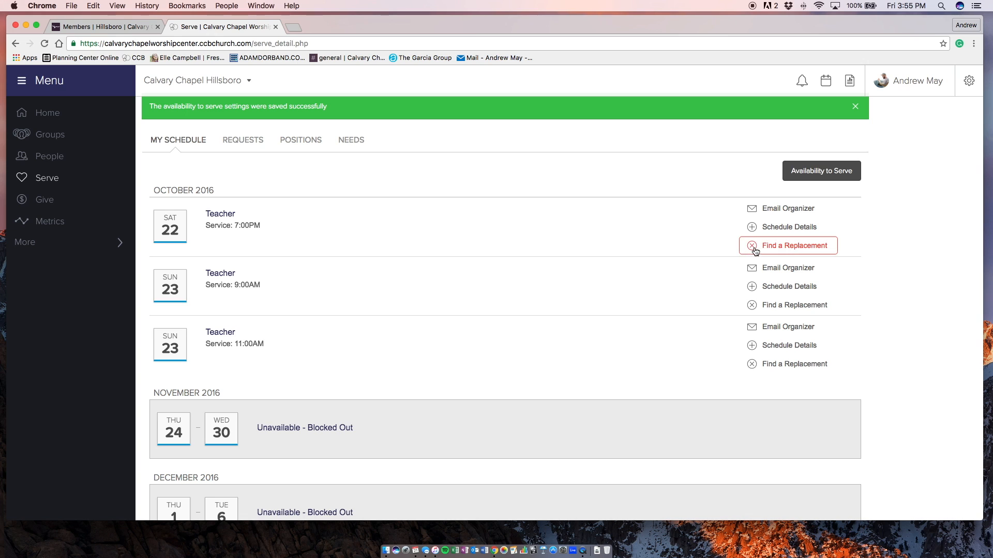
pyautogui.moveTo(372, 244)
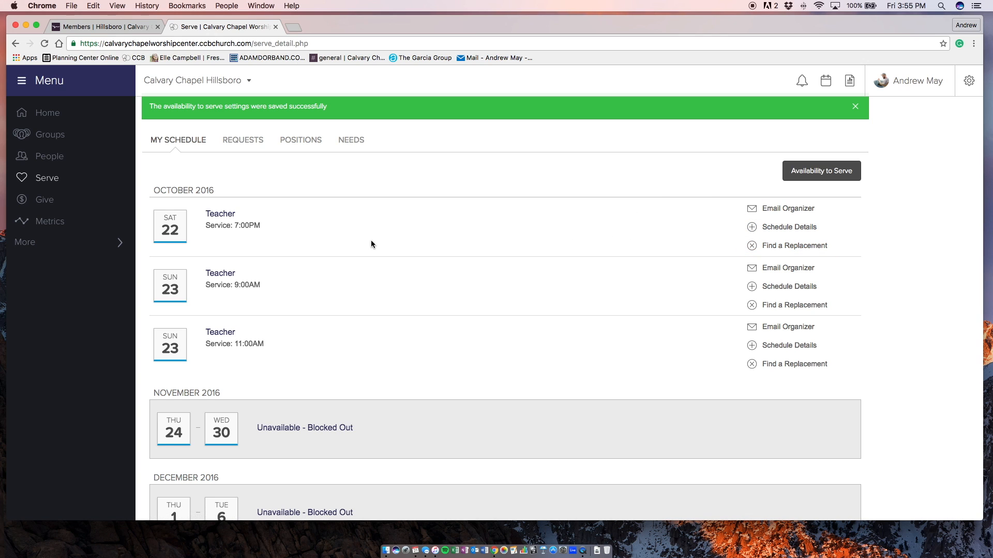
pyautogui.moveTo(788, 219)
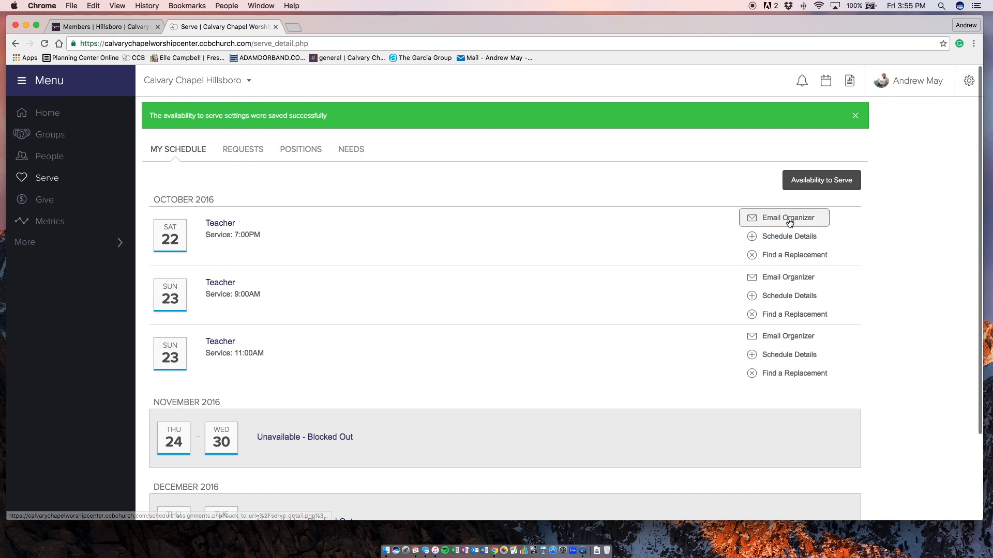
pyautogui.moveTo(794, 314)
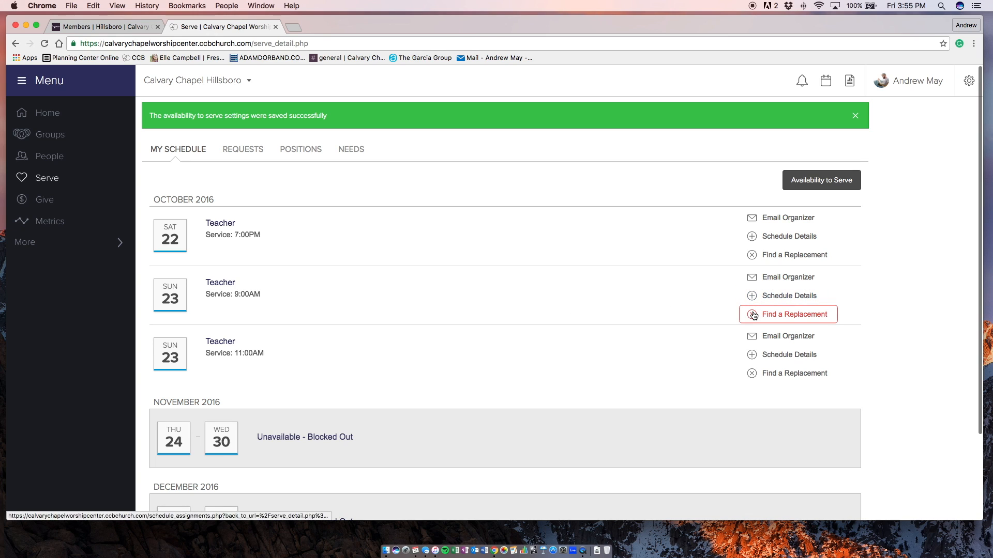
pyautogui.moveTo(788, 355)
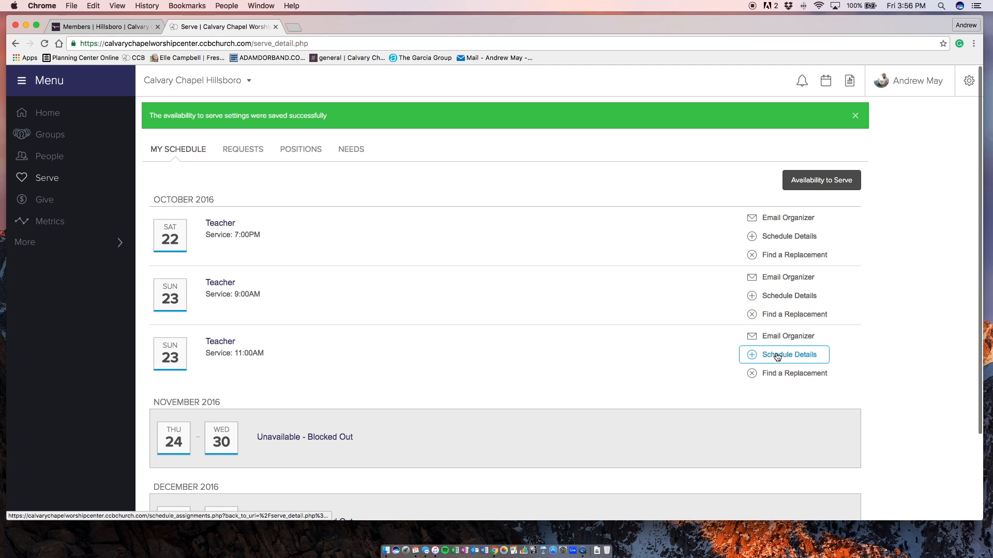
pyautogui.click(788, 355)
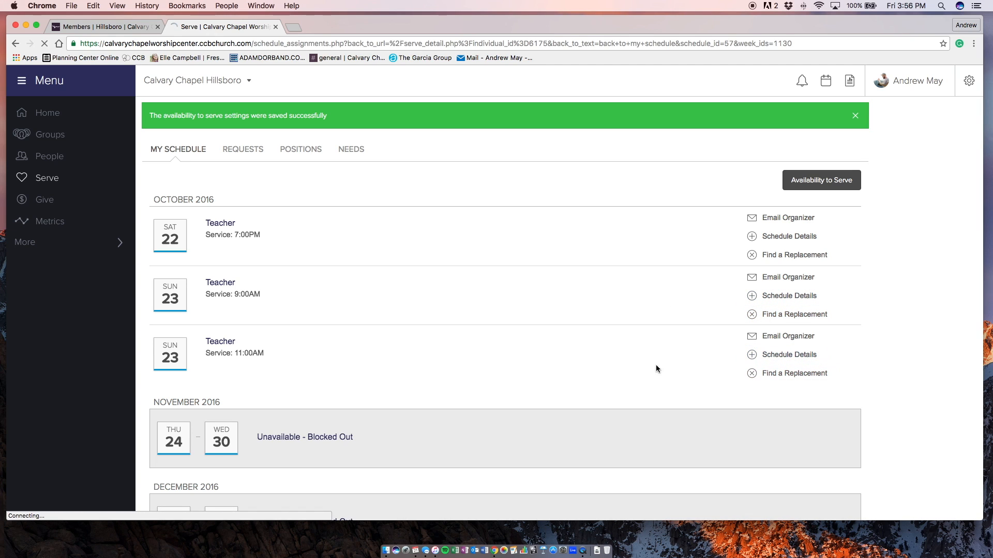
# Step: Expand the Weekend Services Youth Leader schedule to show Weeks 2–4 via View More Weeks
pyautogui.click(788, 355)
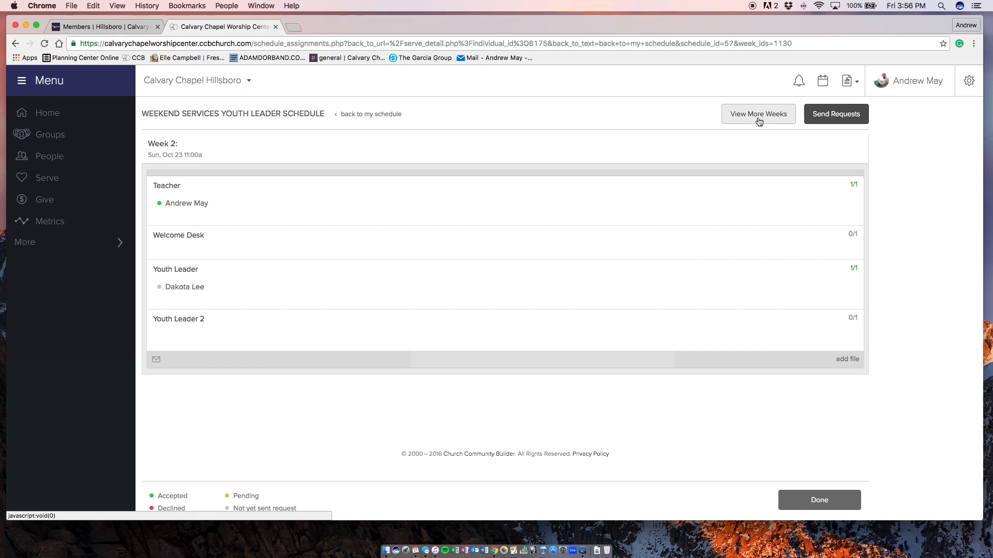
pyautogui.click(758, 114)
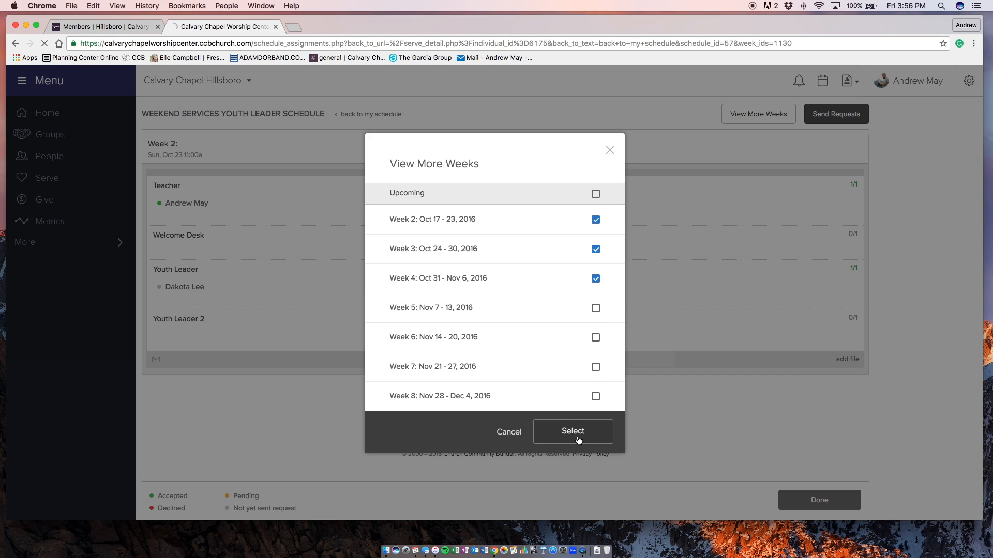
pyautogui.click(571, 431)
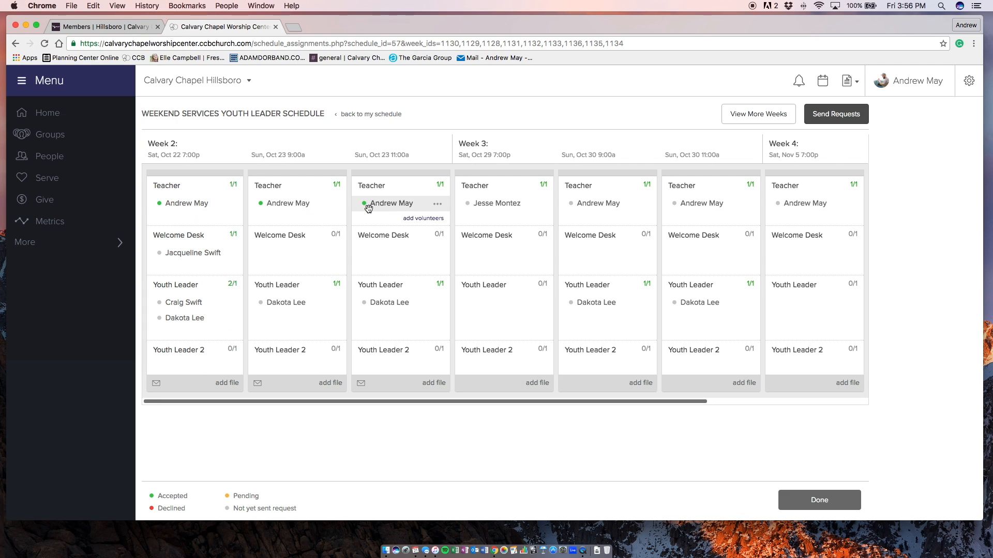
pyautogui.hscroll(3)
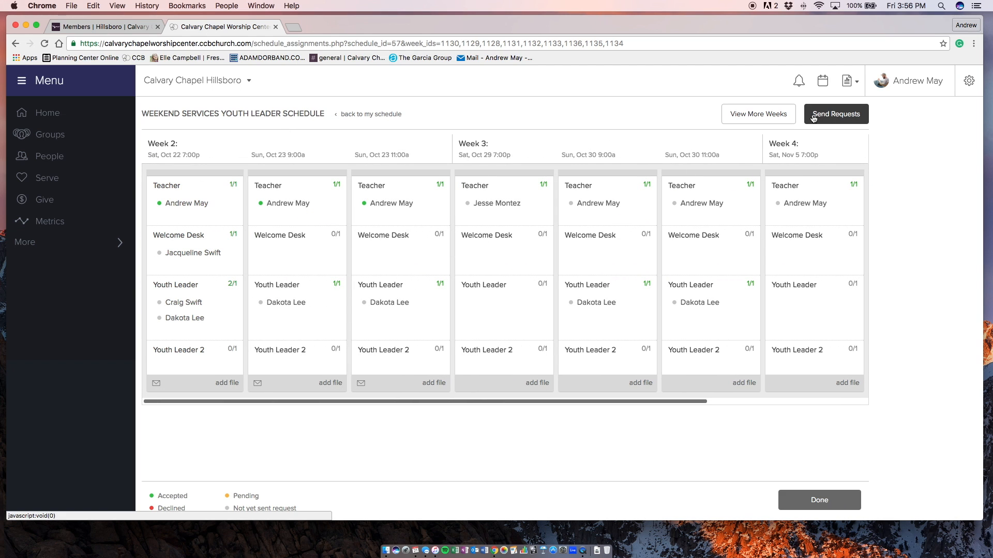
# Step: Attempt to send a volunteer request for All weeks, which prompts for recipients to be selected
pyautogui.click(836, 114)
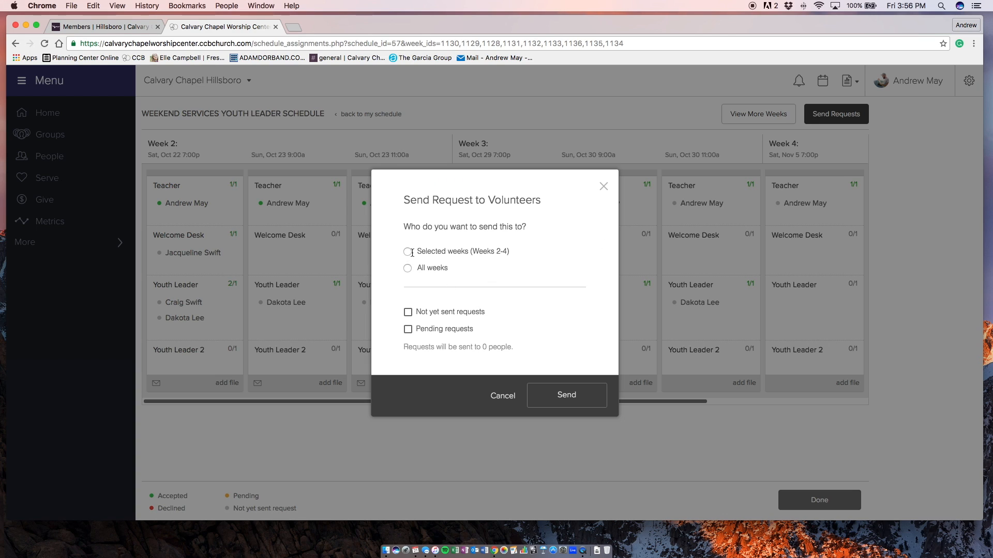
pyautogui.click(408, 252)
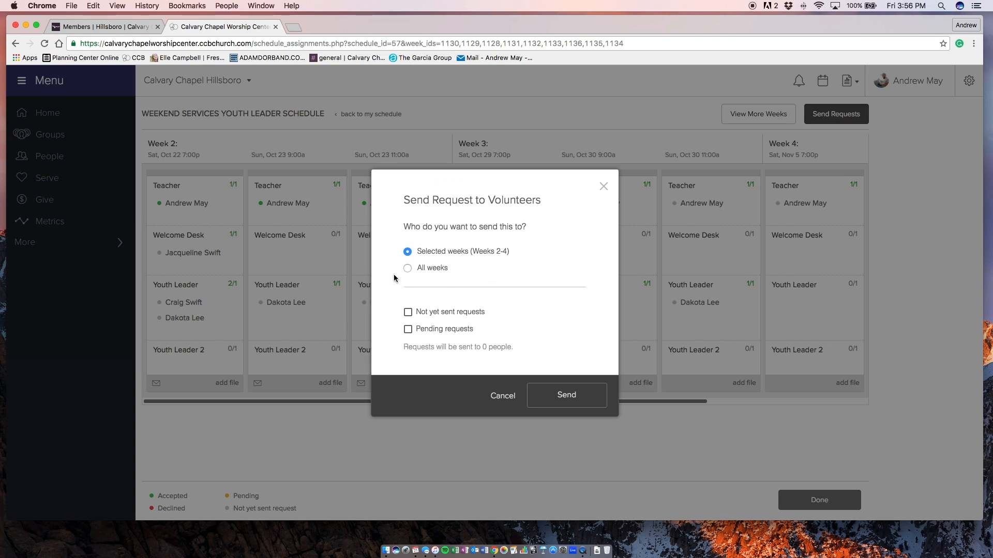
pyautogui.click(408, 267)
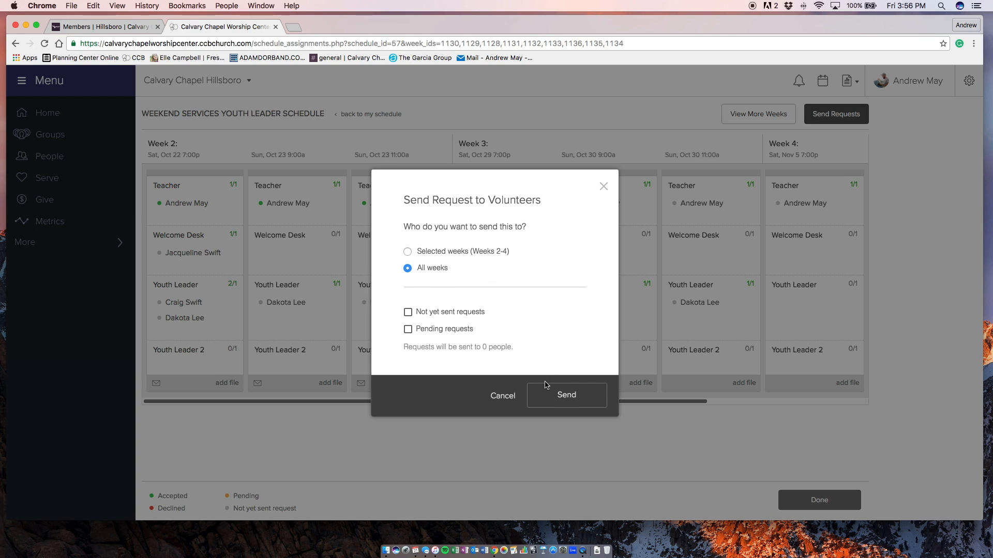
pyautogui.click(566, 394)
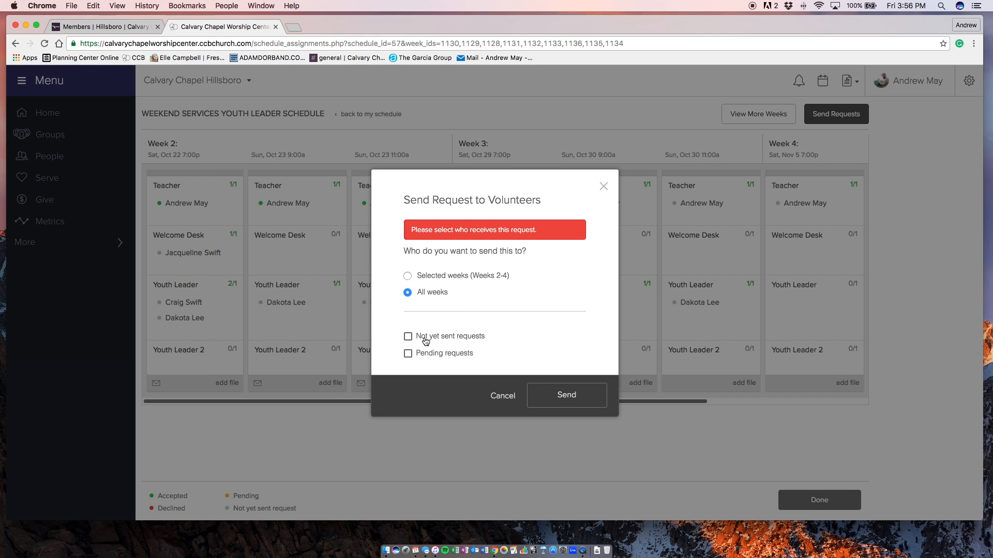